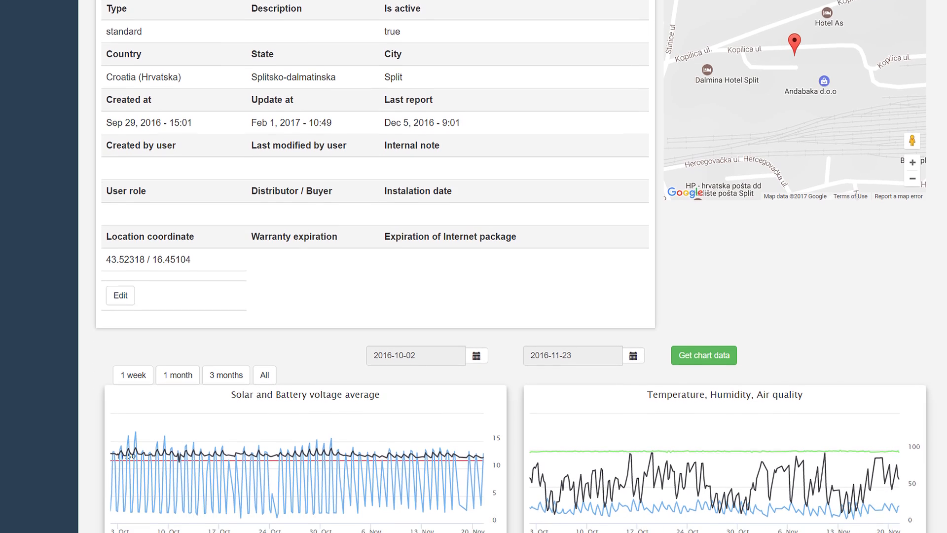
scroll("down", 3)
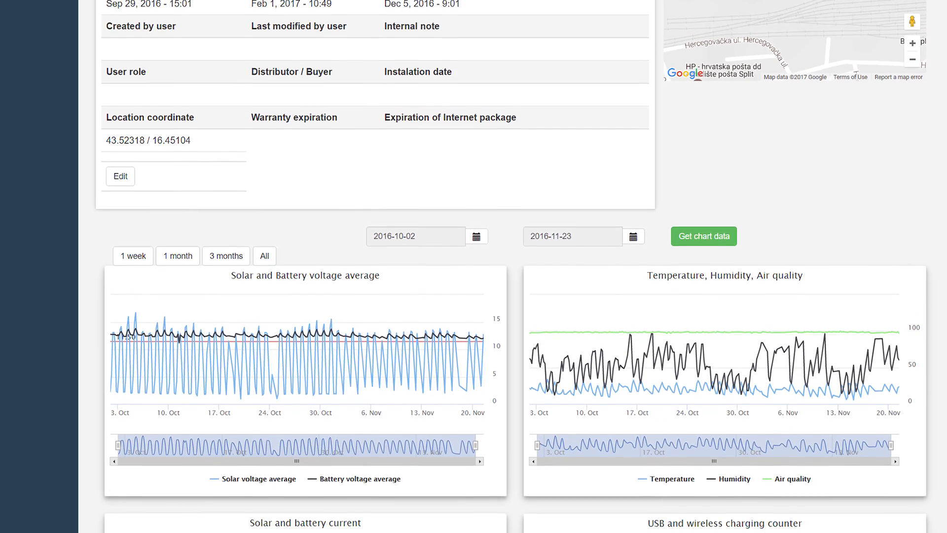
scroll("down", 3)
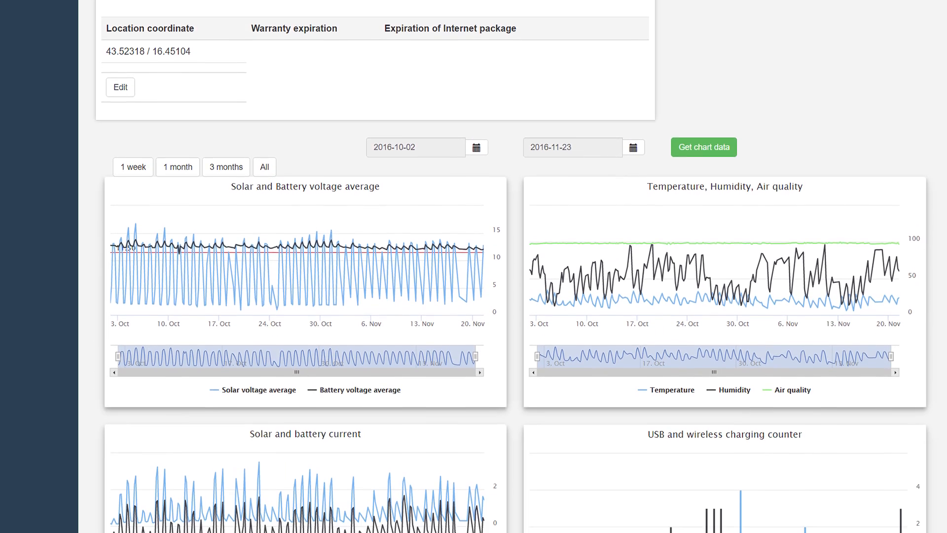